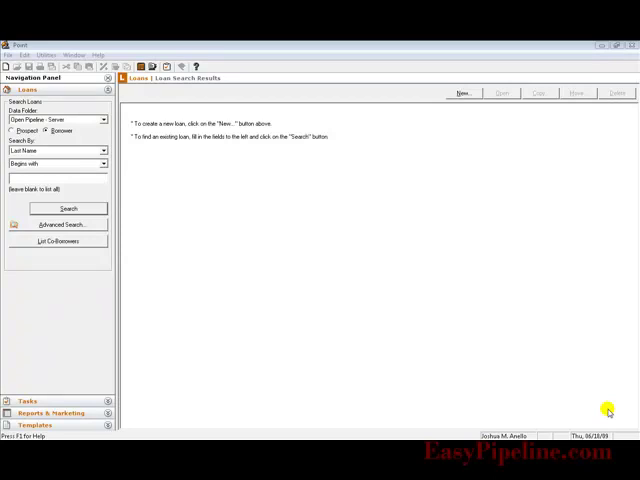
{"action": "mouse_move", "coordinate": [347, 228]}
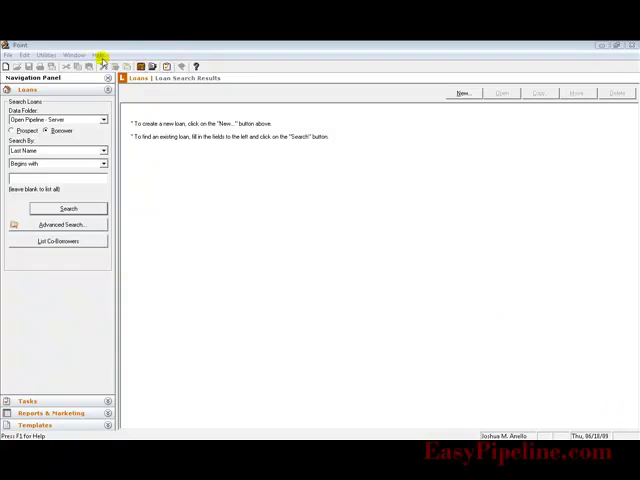
Open Company Defaults > Company Info to review the company's name, address, city, state and phone
{"action": "left_click", "coordinate": [42, 54]}
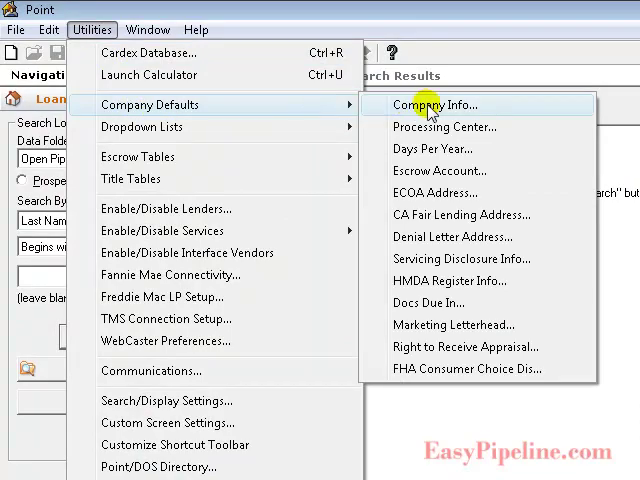
{"action": "mouse_move", "coordinate": [485, 110]}
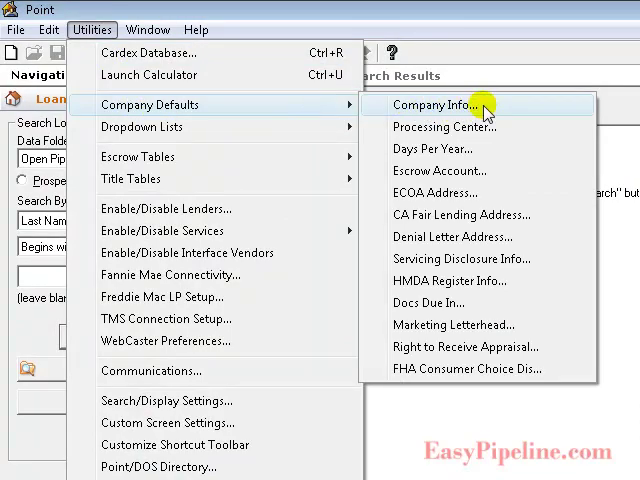
{"action": "left_click", "coordinate": [429, 105]}
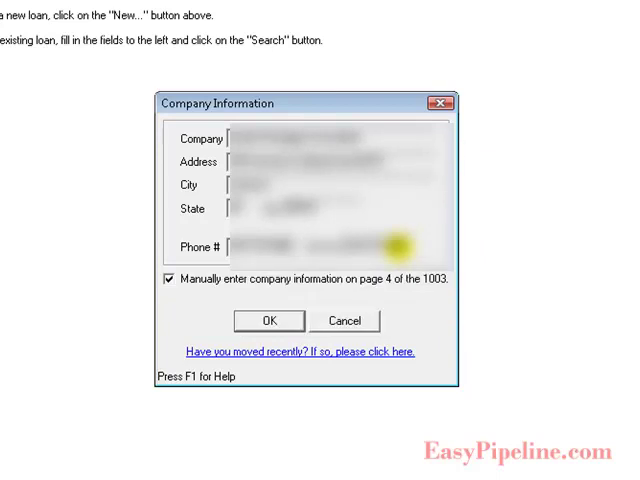
{"action": "mouse_move", "coordinate": [245, 247]}
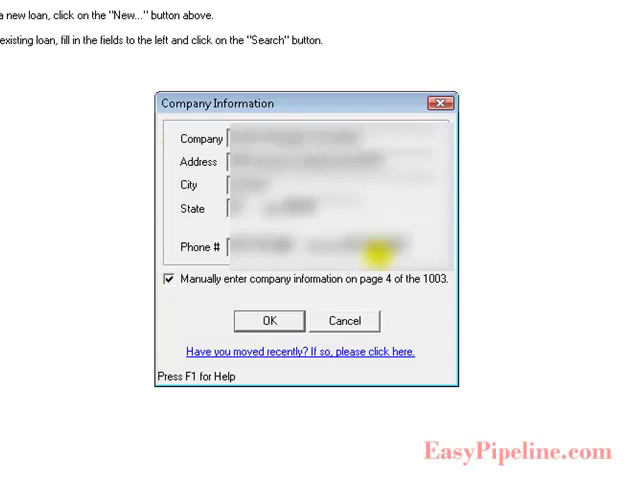
{"action": "mouse_move", "coordinate": [335, 205]}
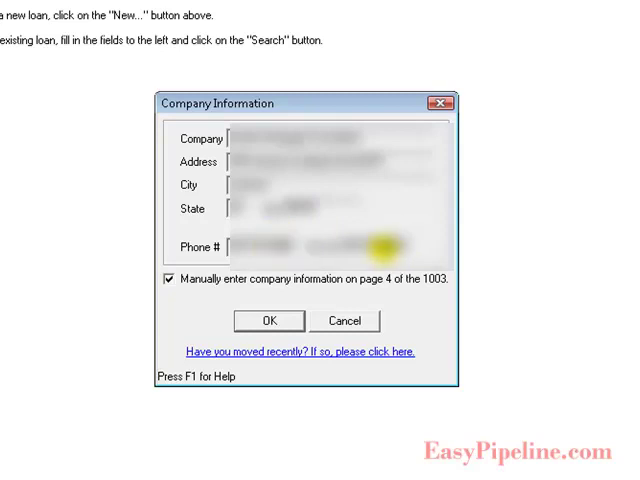
{"action": "mouse_move", "coordinate": [265, 245]}
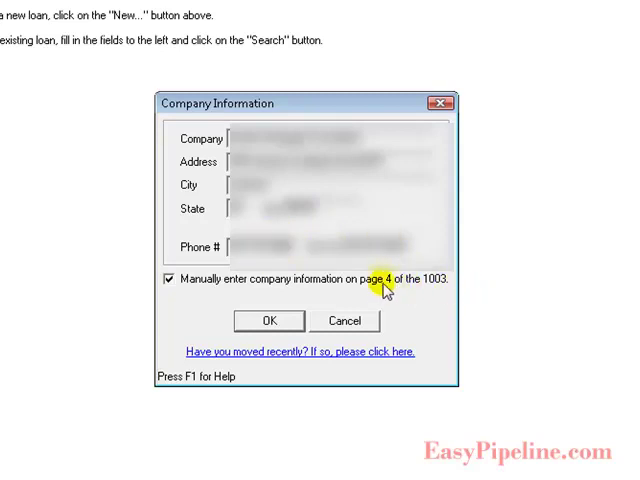
{"action": "mouse_move", "coordinate": [393, 290]}
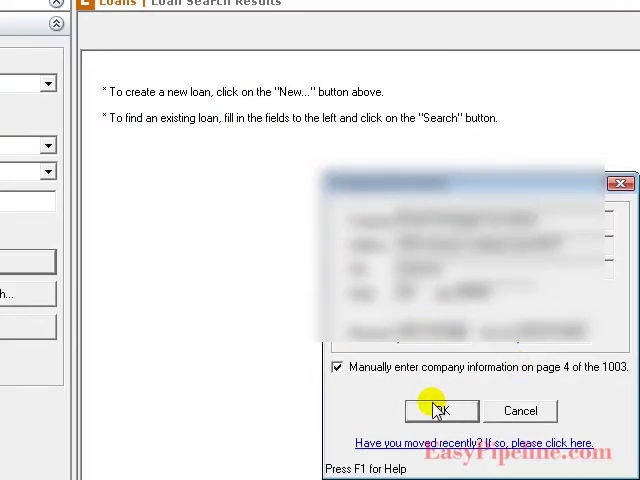
Confirm the Company Information and open the Processing Center defaults for review
{"action": "left_click", "coordinate": [439, 410]}
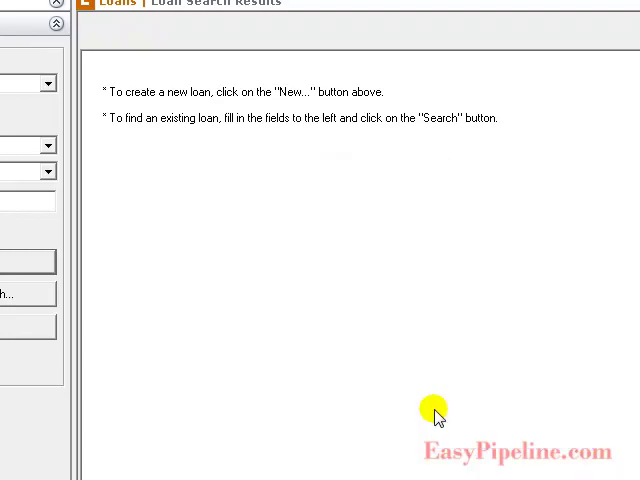
{"action": "left_click", "coordinate": [12, 18]}
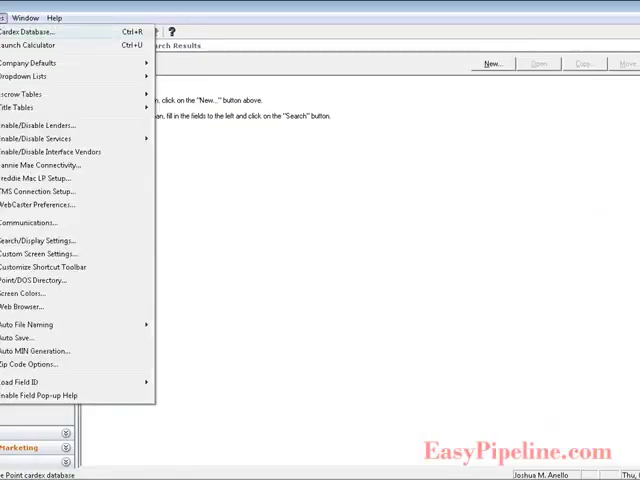
{"action": "mouse_move", "coordinate": [80, 79]}
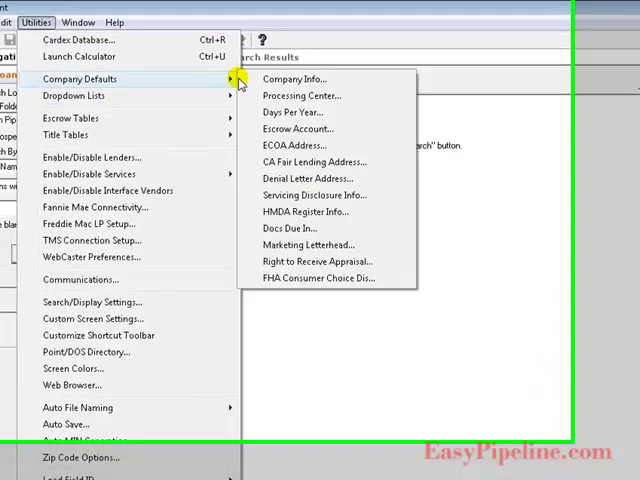
{"action": "left_click", "coordinate": [294, 79]}
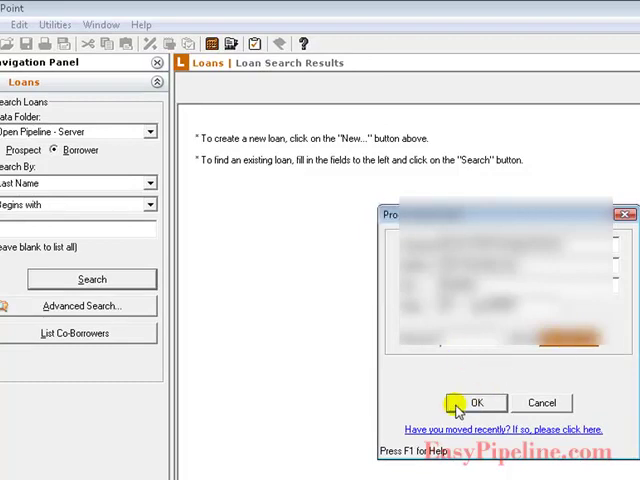
Accept the Processing Center details and the FDIC Consumer Response Center, Kansas City, as ECOA agency
{"action": "left_click", "coordinate": [55, 24]}
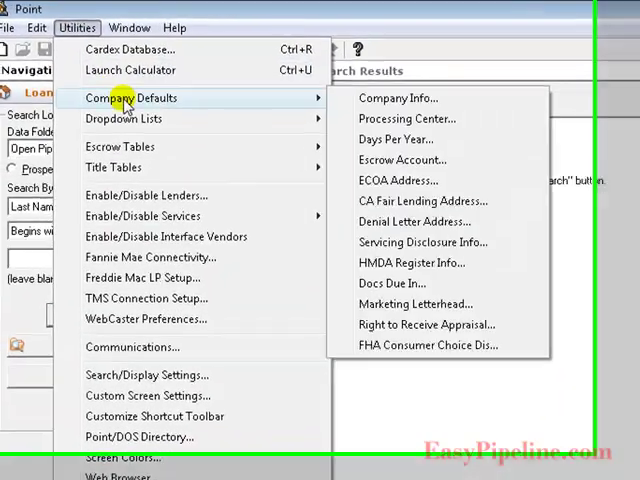
{"action": "mouse_move", "coordinate": [433, 148]}
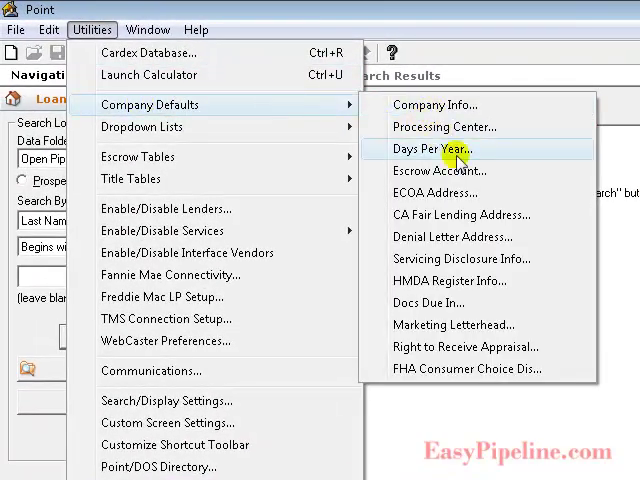
{"action": "left_click", "coordinate": [437, 192]}
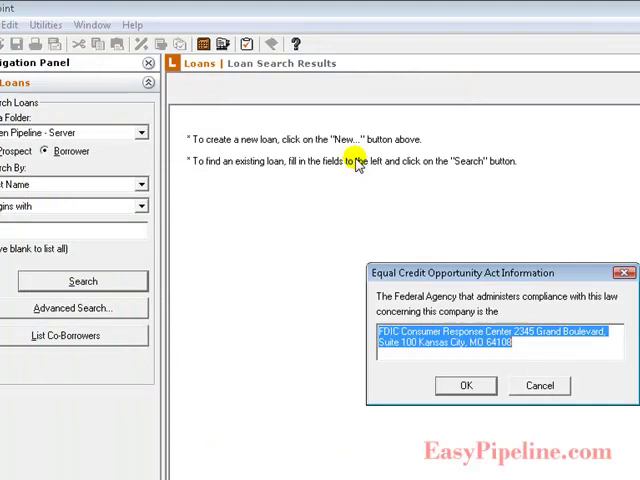
{"action": "mouse_move", "coordinate": [527, 350]}
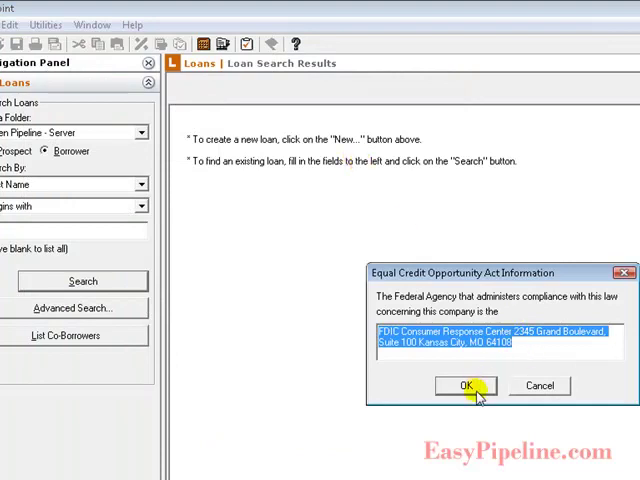
{"action": "left_click", "coordinate": [464, 386]}
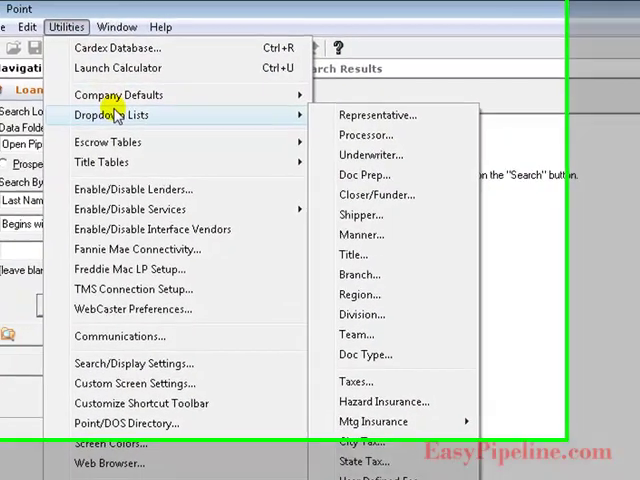
Review and accept the Dept. Of Financial Institutions offices as CA Fair Lending addresses
{"action": "left_click", "coordinate": [119, 104]}
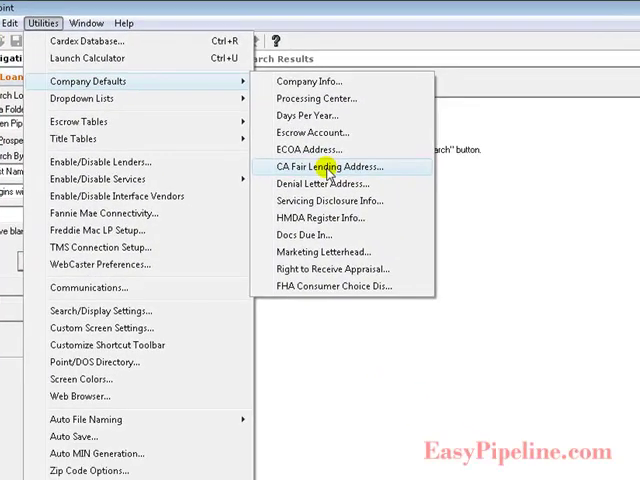
{"action": "left_click", "coordinate": [320, 166]}
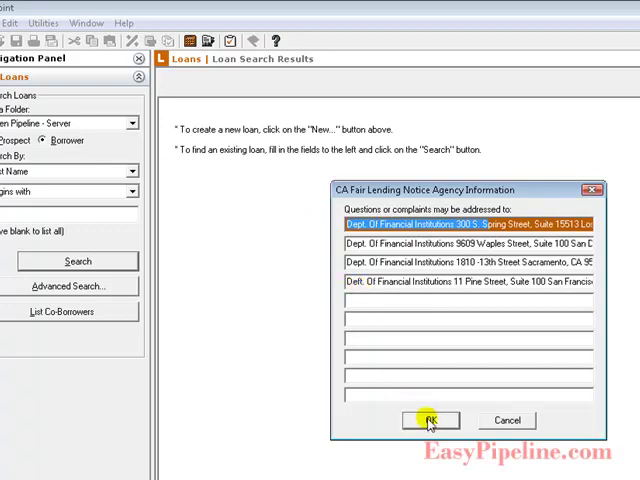
{"action": "left_click", "coordinate": [430, 420]}
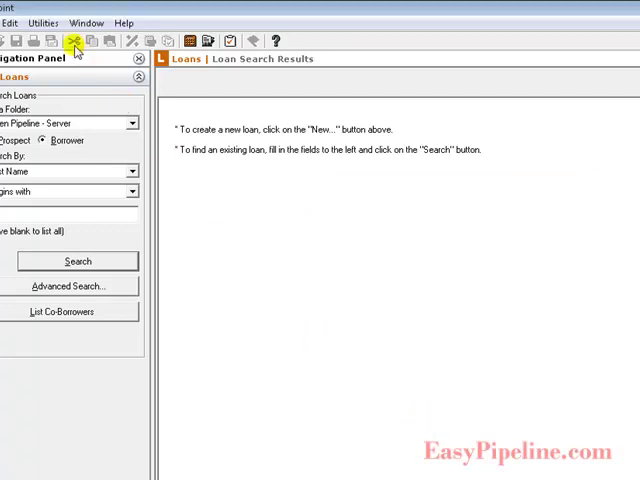
Review and accept the Federal Trade Commission, Washington, DC, as the Denial Letter address
{"action": "left_click", "coordinate": [42, 23]}
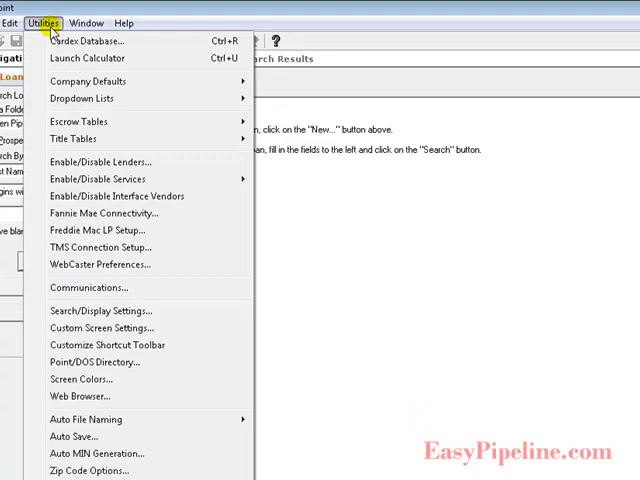
{"action": "mouse_move", "coordinate": [150, 105]}
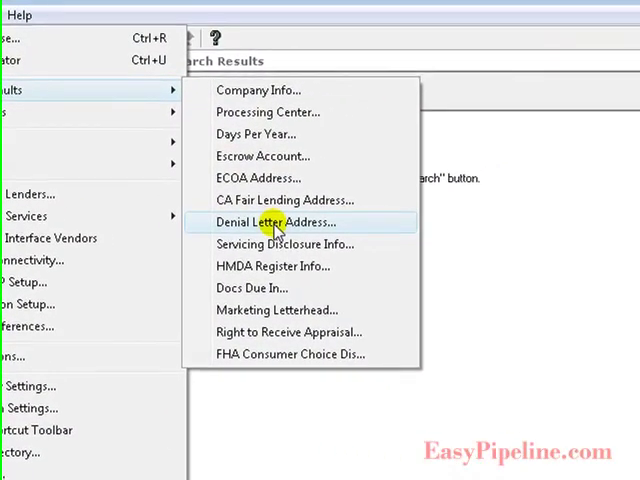
{"action": "left_click", "coordinate": [277, 222]}
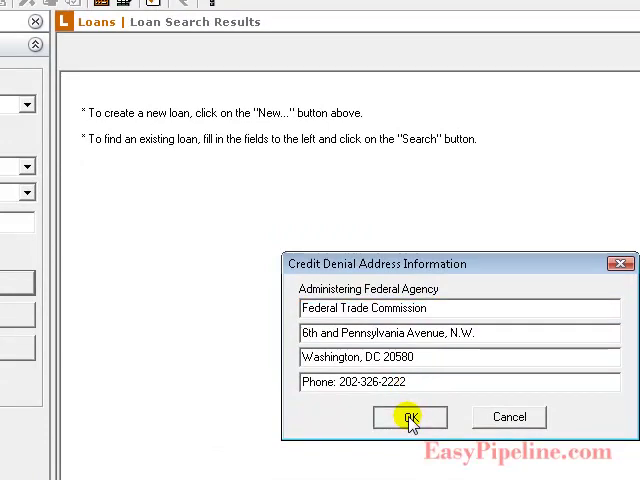
{"action": "left_click", "coordinate": [409, 417]}
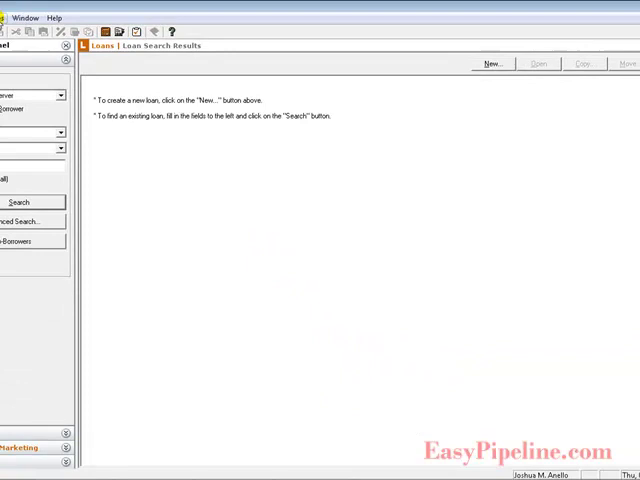
{"action": "left_click", "coordinate": [10, 18]}
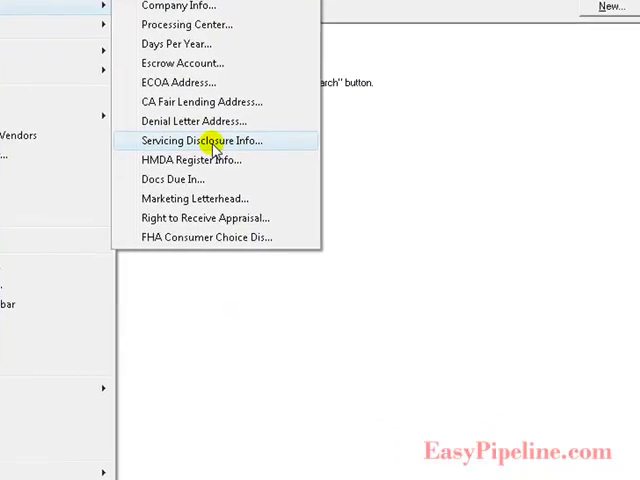
{"action": "left_click", "coordinate": [204, 140]}
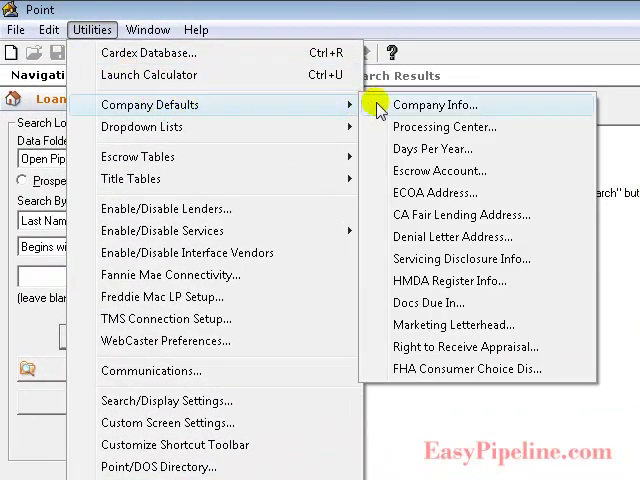
{"action": "mouse_move", "coordinate": [470, 302]}
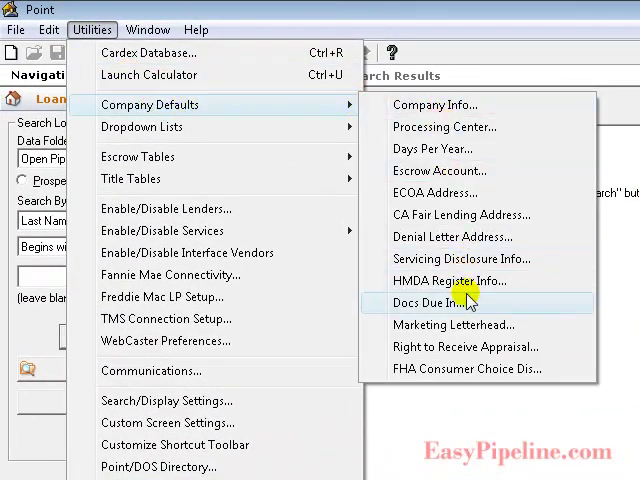
{"action": "mouse_move", "coordinate": [478, 325]}
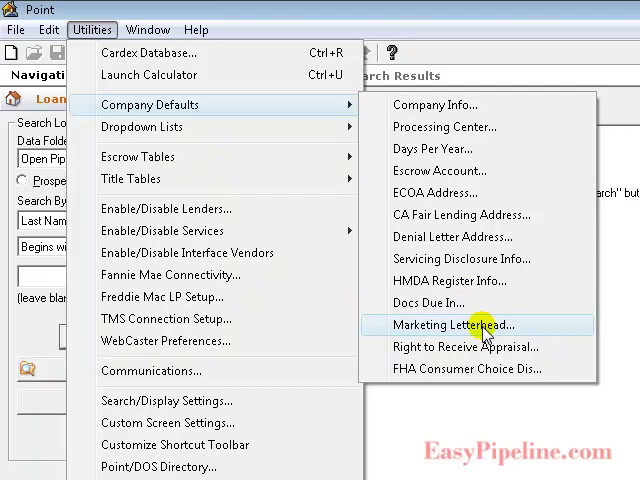
Set the marketing letterhead to the MHMB Logo, moved 0.5 right and 0.5 down, at 100% zoom
{"action": "left_click", "coordinate": [451, 325]}
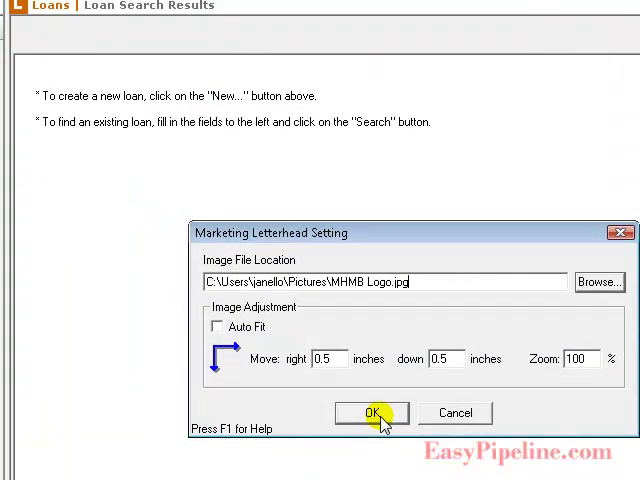
{"action": "left_click", "coordinate": [371, 412]}
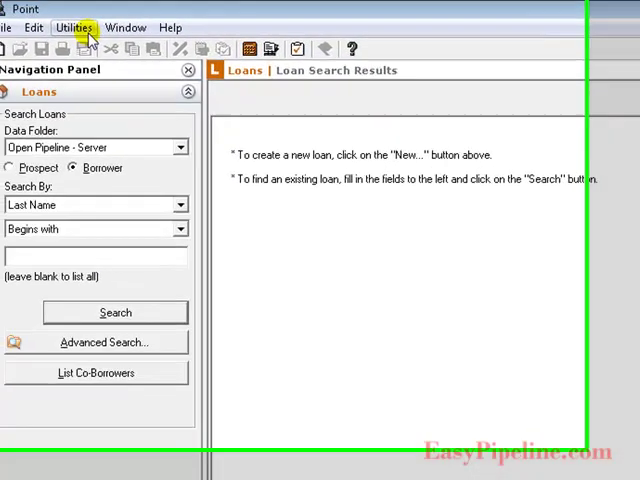
{"action": "left_click", "coordinate": [92, 29]}
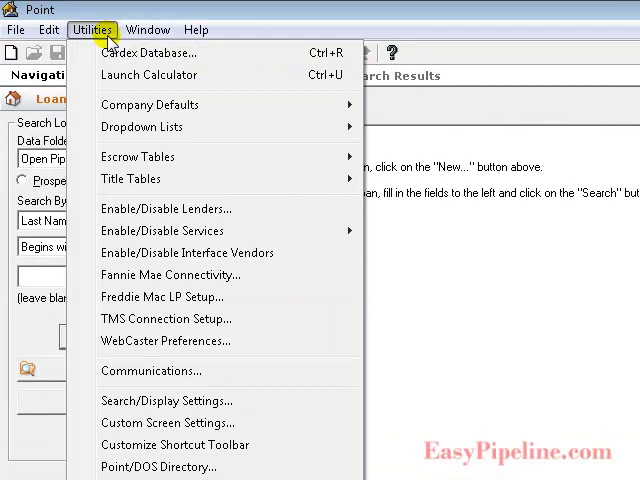
{"action": "mouse_move", "coordinate": [148, 75]}
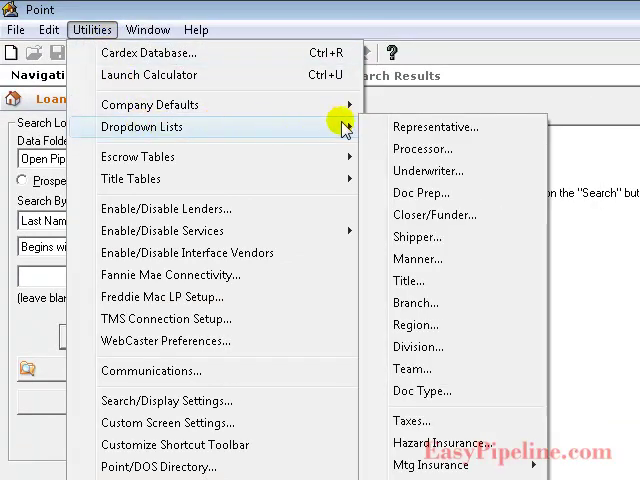
{"action": "mouse_move", "coordinate": [485, 131]}
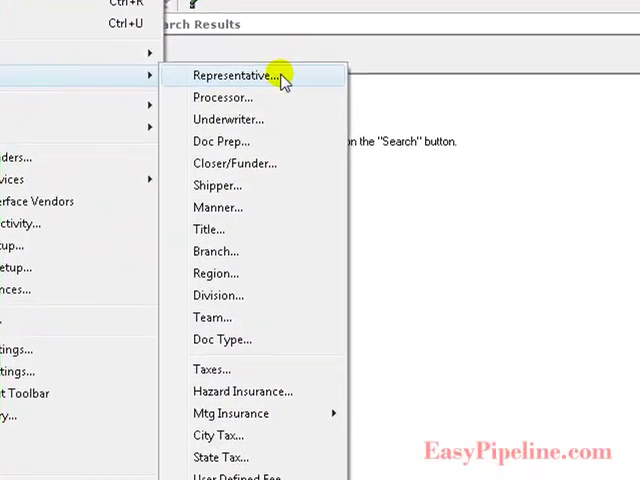
{"action": "left_click", "coordinate": [237, 75]}
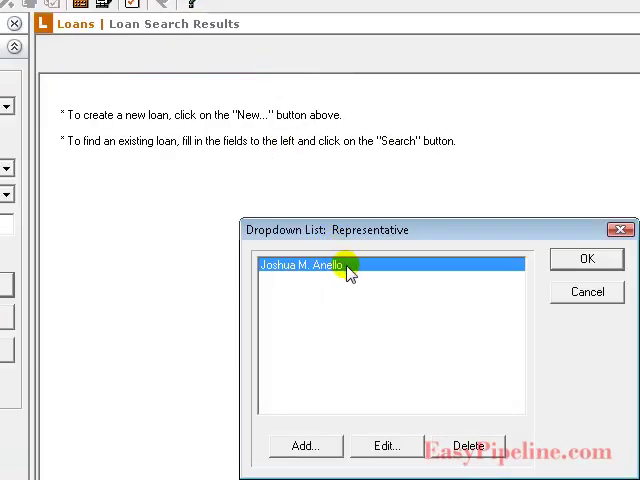
{"action": "left_click", "coordinate": [306, 446]}
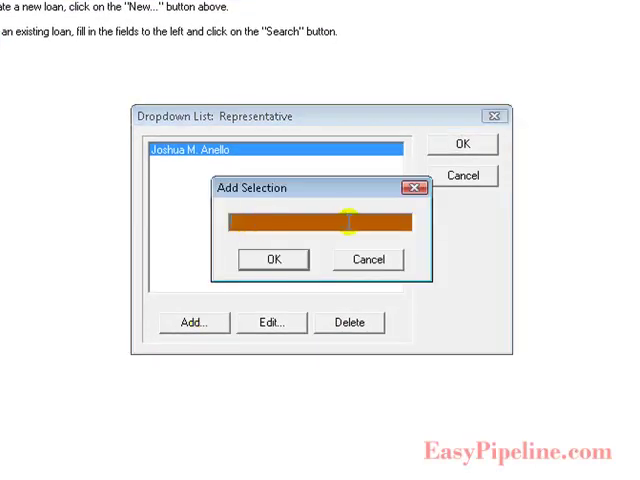
{"action": "mouse_move", "coordinate": [369, 259]}
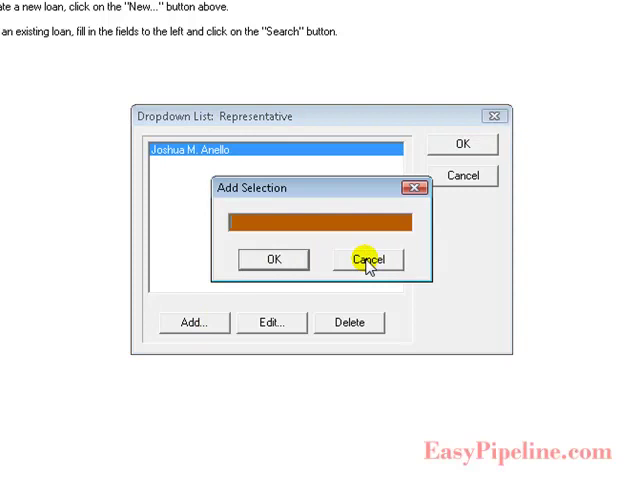
{"action": "left_click", "coordinate": [369, 259]}
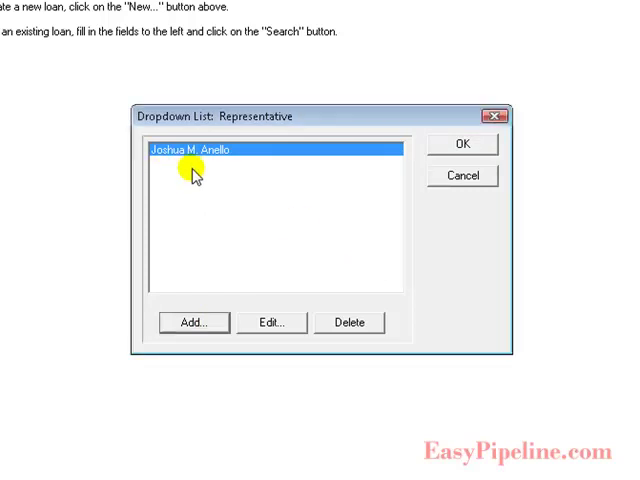
{"action": "mouse_move", "coordinate": [200, 157]}
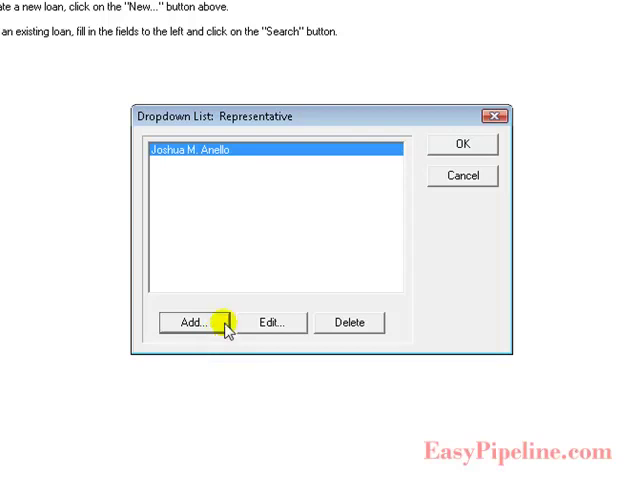
{"action": "mouse_move", "coordinate": [203, 167]}
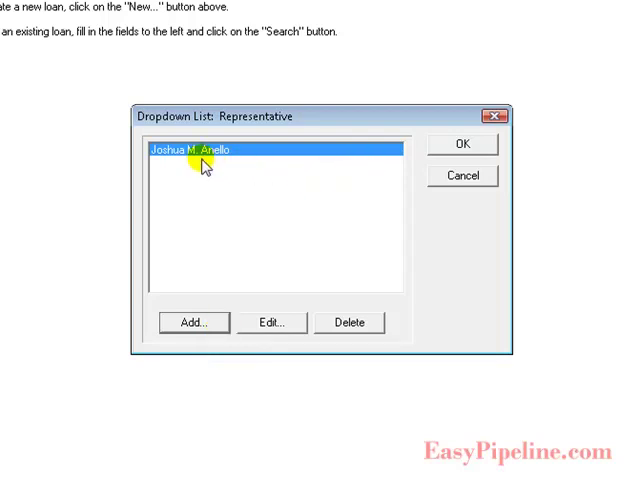
{"action": "mouse_move", "coordinate": [205, 150]}
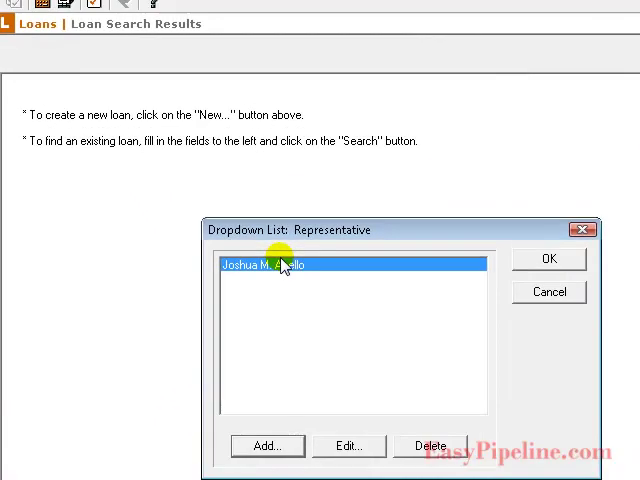
{"action": "mouse_move", "coordinate": [549, 292]}
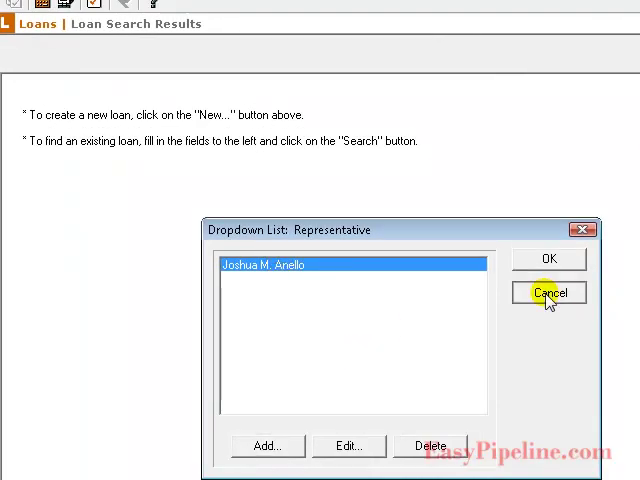
{"action": "left_click", "coordinate": [548, 292]}
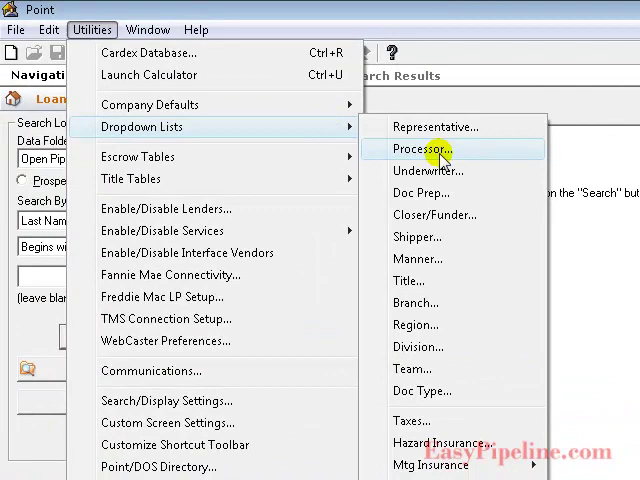
{"action": "left_click", "coordinate": [416, 149]}
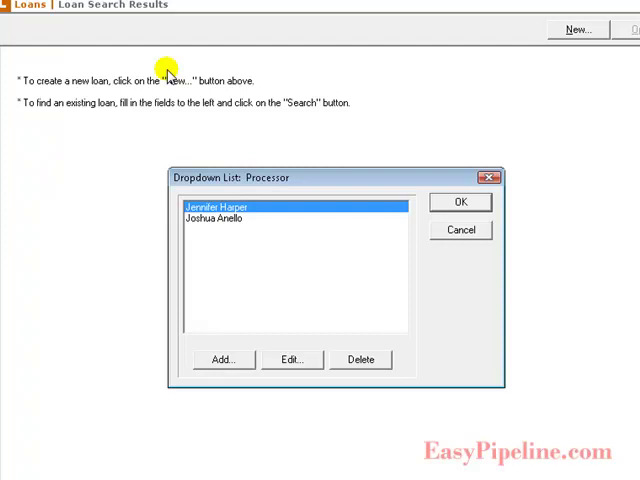
{"action": "mouse_move", "coordinate": [240, 225]}
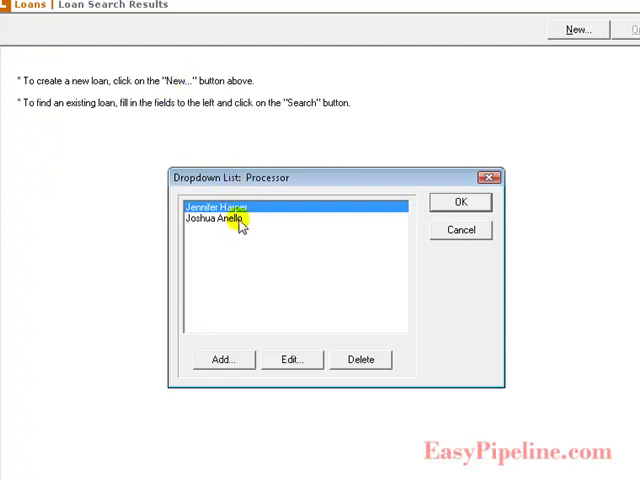
{"action": "mouse_move", "coordinate": [239, 277]}
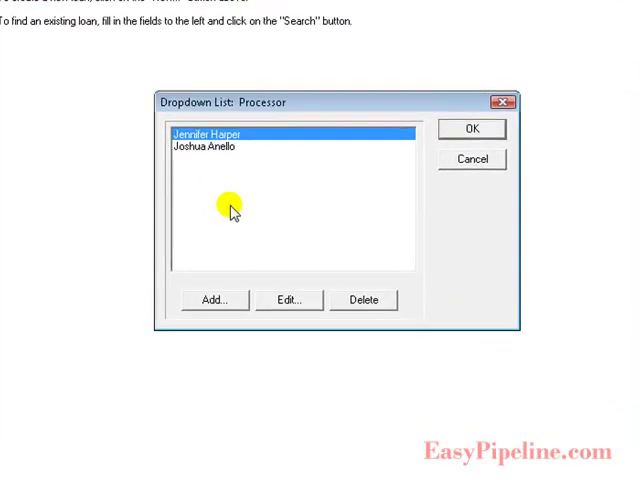
{"action": "left_click", "coordinate": [214, 300]}
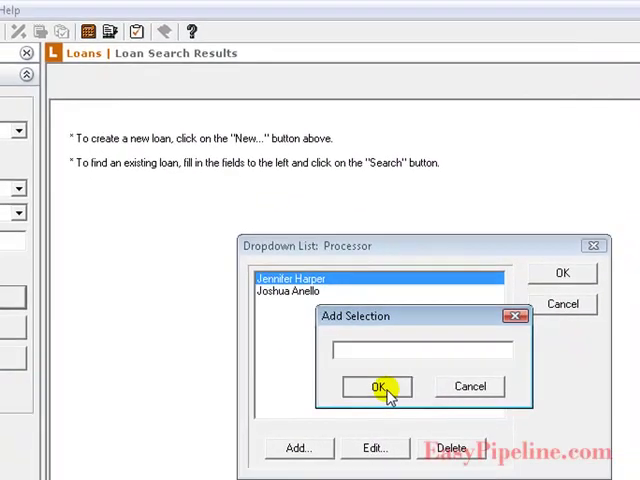
{"action": "left_click", "coordinate": [363, 387]}
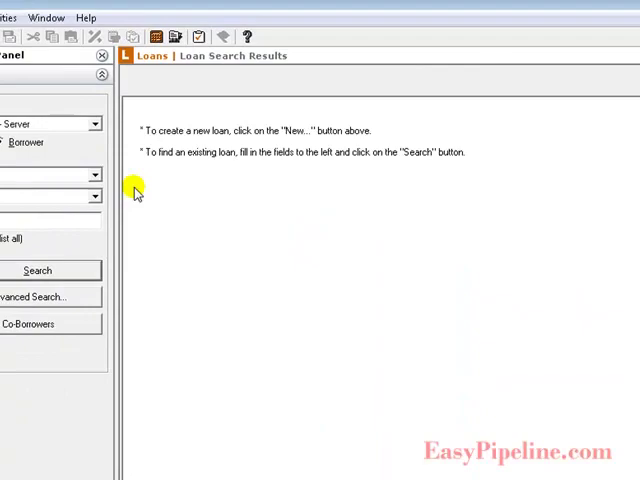
{"action": "left_click", "coordinate": [78, 22]}
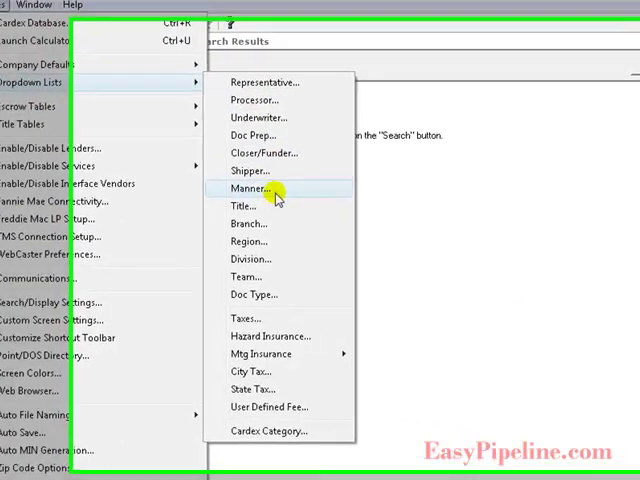
Review the Manner vesting choices, from community property to unmarried woman, and cancel unchanged
{"action": "left_click", "coordinate": [248, 188]}
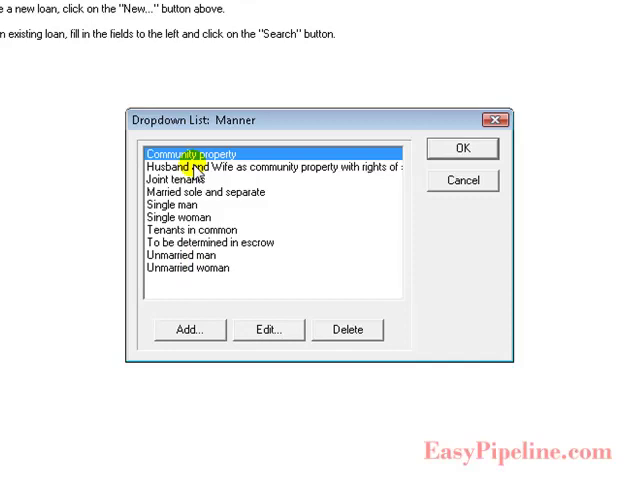
{"action": "left_click", "coordinate": [270, 167]}
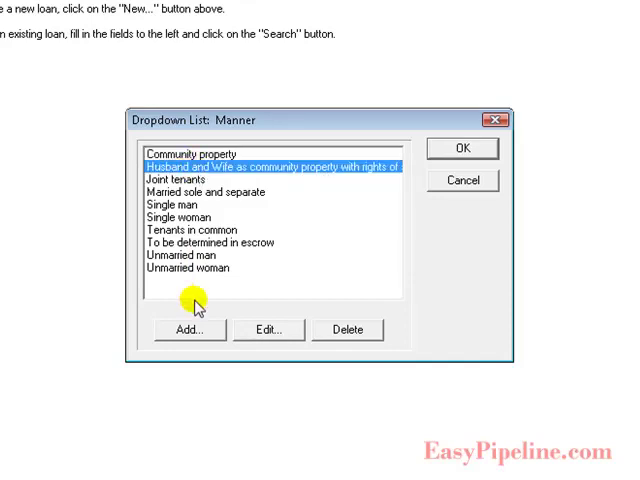
{"action": "left_click", "coordinate": [189, 329]}
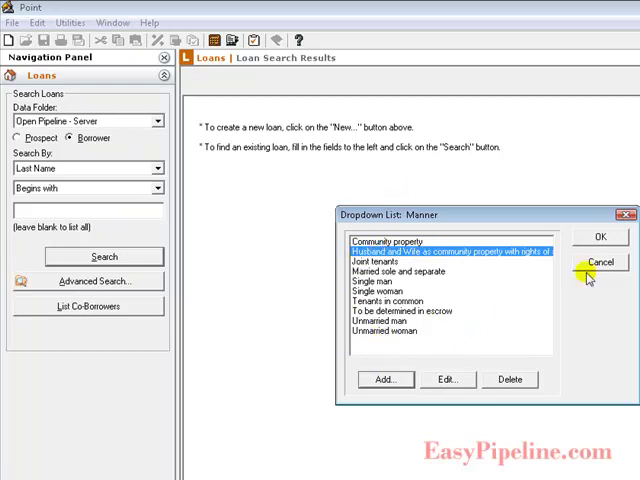
{"action": "left_click", "coordinate": [601, 262]}
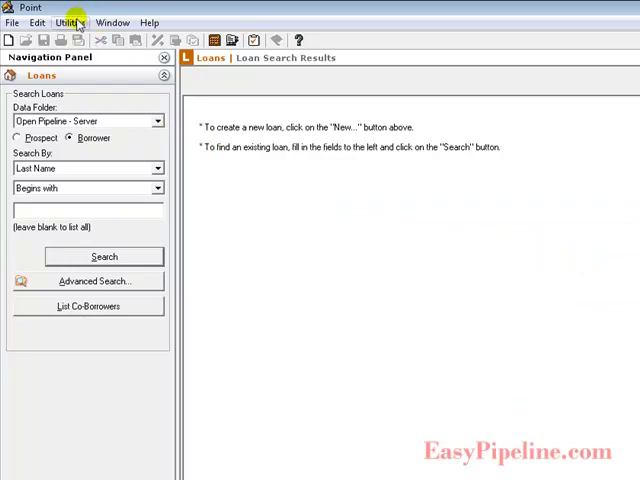
Confirm Prospect file naming as Pros- prefix with 2-digit year, month, day and counter
{"action": "left_click", "coordinate": [69, 22]}
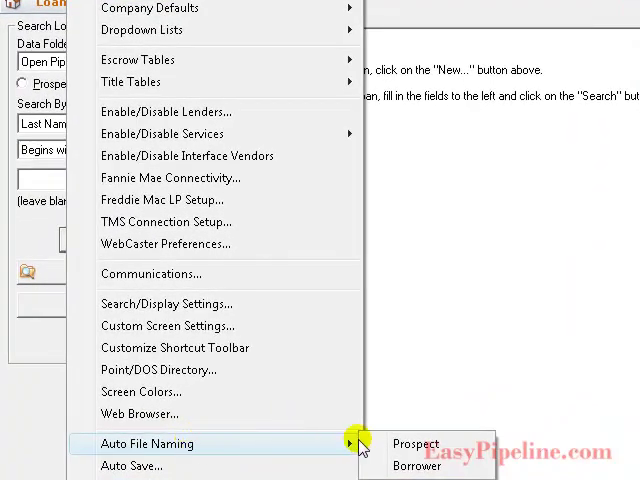
{"action": "mouse_move", "coordinate": [416, 443]}
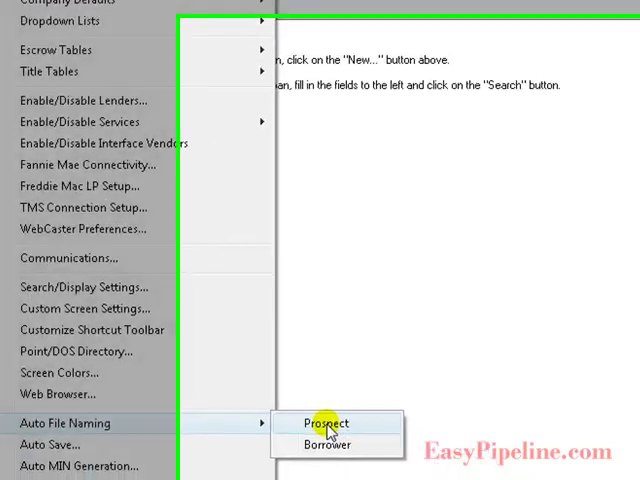
{"action": "left_click", "coordinate": [326, 423]}
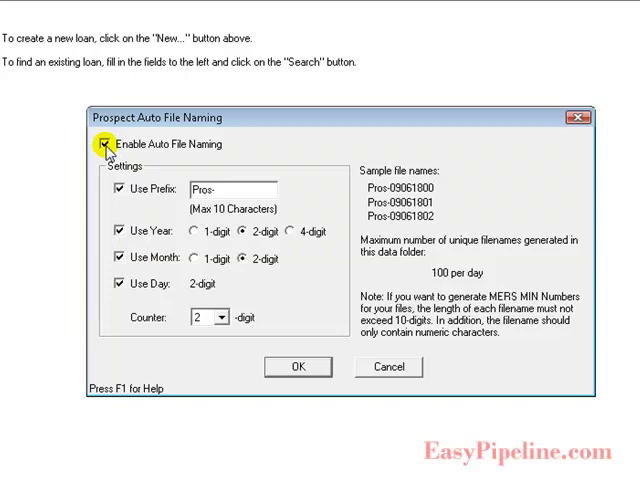
{"action": "mouse_move", "coordinate": [117, 190]}
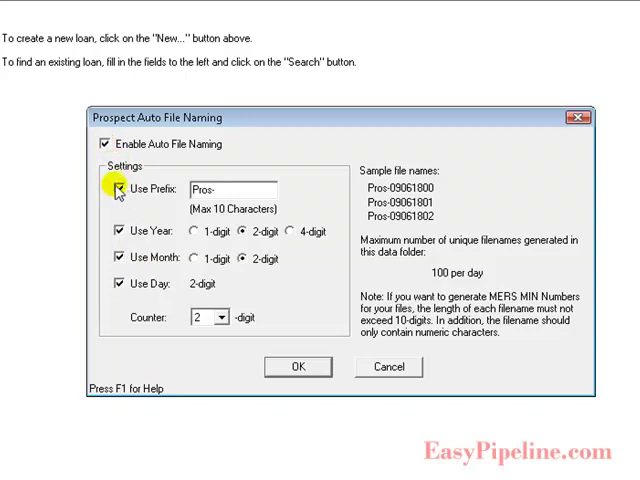
{"action": "mouse_move", "coordinate": [117, 289]}
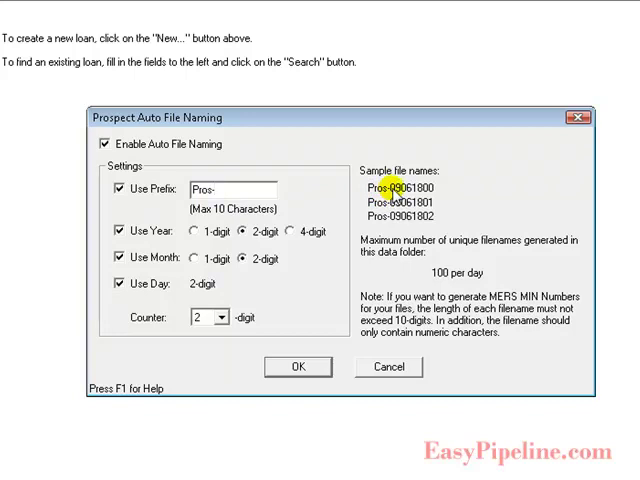
{"action": "left_click", "coordinate": [225, 189]}
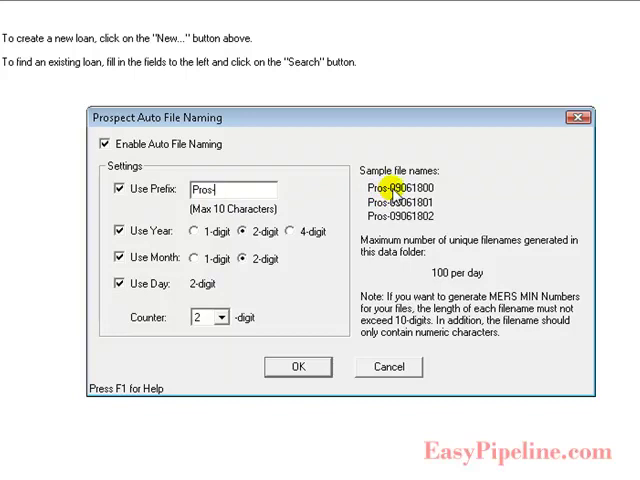
{"action": "mouse_move", "coordinate": [435, 195]}
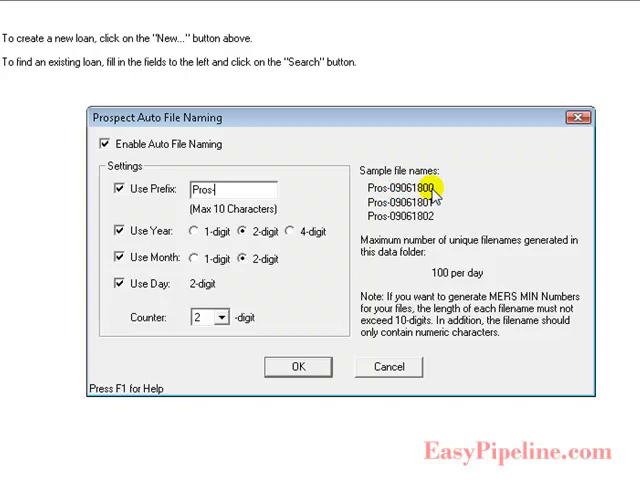
{"action": "mouse_move", "coordinate": [163, 243]}
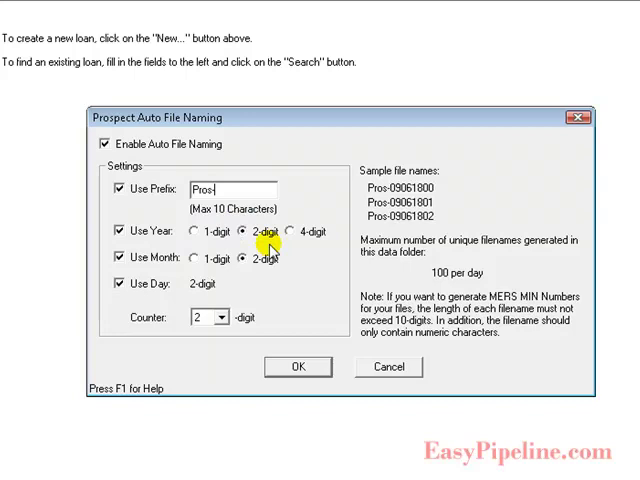
{"action": "mouse_move", "coordinate": [202, 288]}
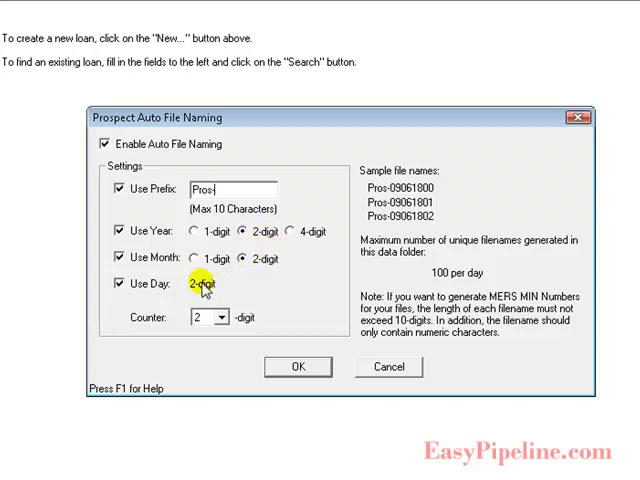
{"action": "left_click", "coordinate": [223, 318]}
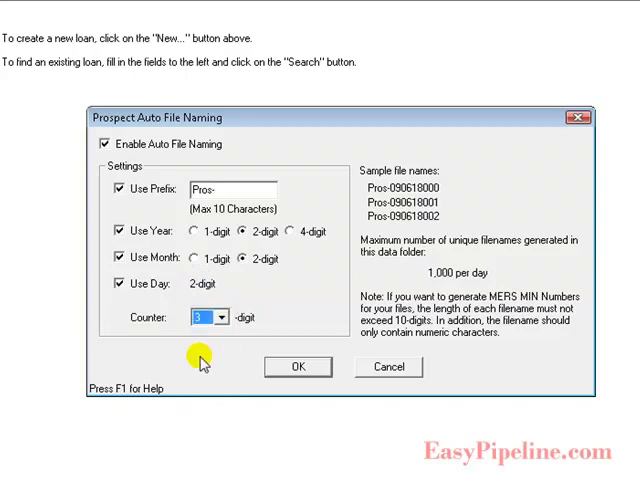
{"action": "mouse_move", "coordinate": [455, 282]}
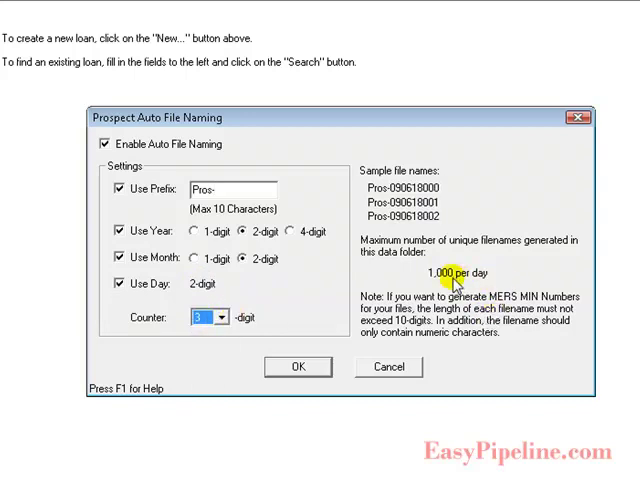
{"action": "mouse_move", "coordinate": [355, 292]}
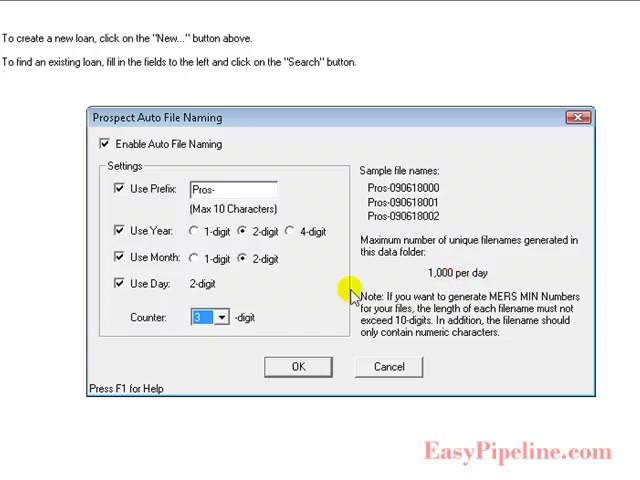
{"action": "left_click", "coordinate": [221, 317]}
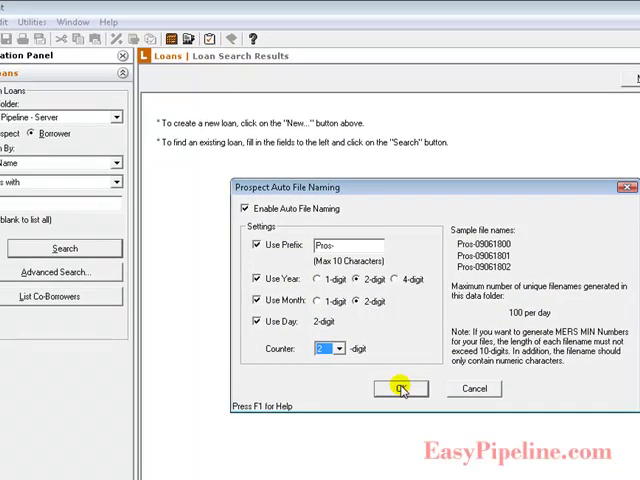
{"action": "left_click", "coordinate": [400, 389]}
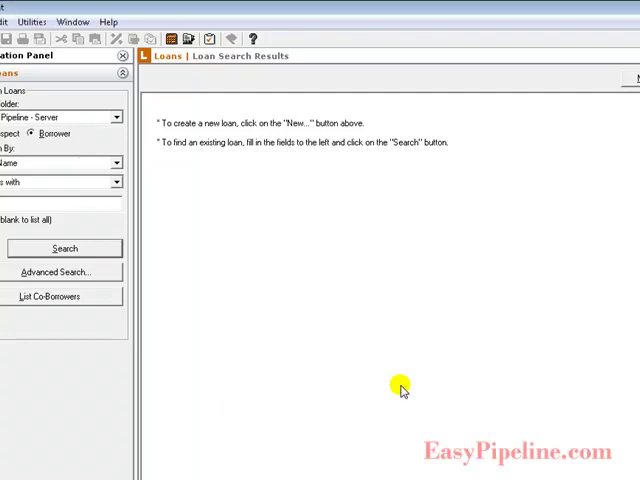
Save Borrower file naming as MHMB- with 2-digit year, month, day and counter
{"action": "left_click", "coordinate": [32, 21]}
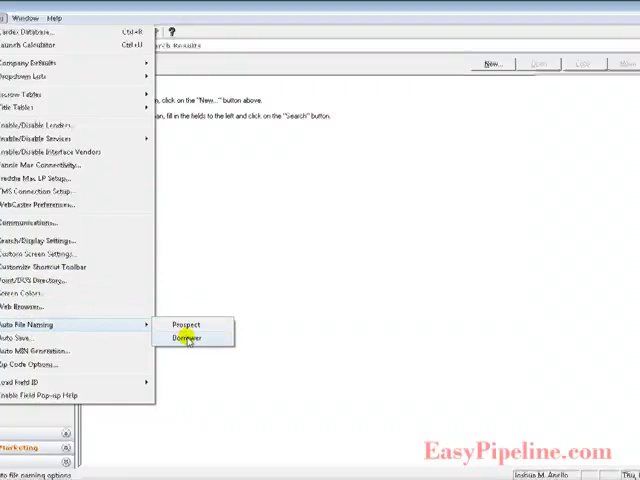
{"action": "left_click", "coordinate": [185, 338]}
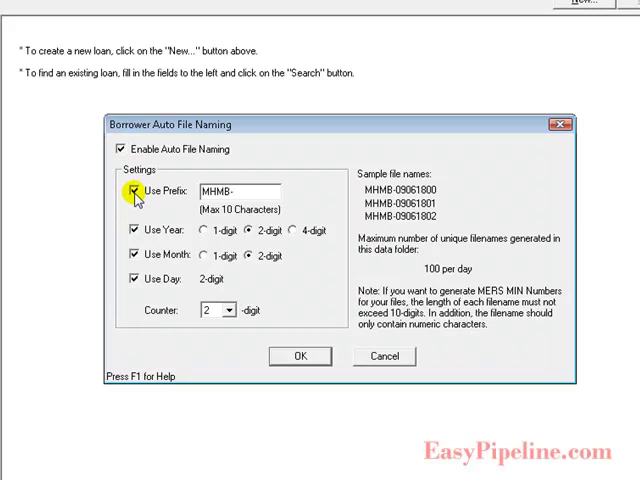
{"action": "mouse_move", "coordinate": [197, 220]}
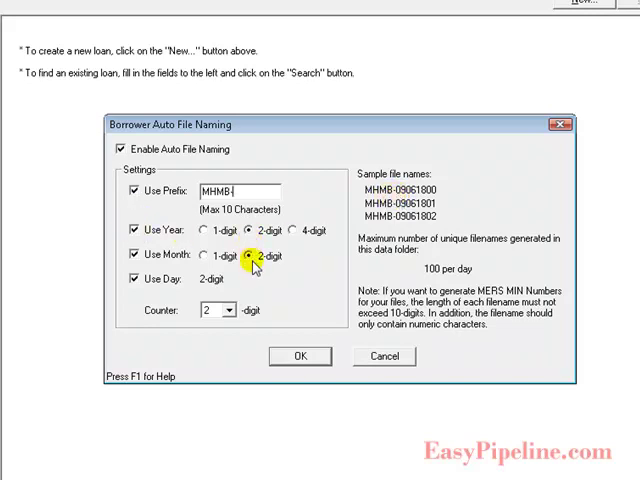
{"action": "mouse_move", "coordinate": [222, 282]}
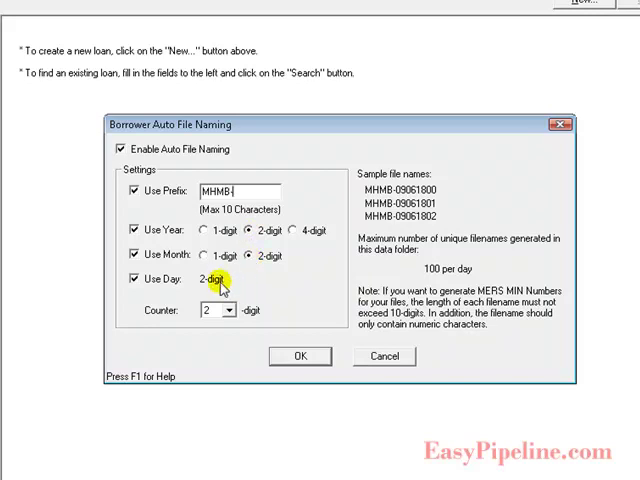
{"action": "mouse_move", "coordinate": [227, 312]}
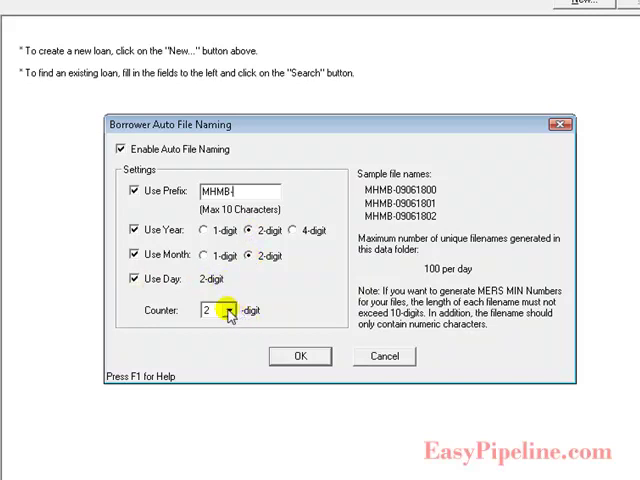
{"action": "left_click", "coordinate": [228, 310]}
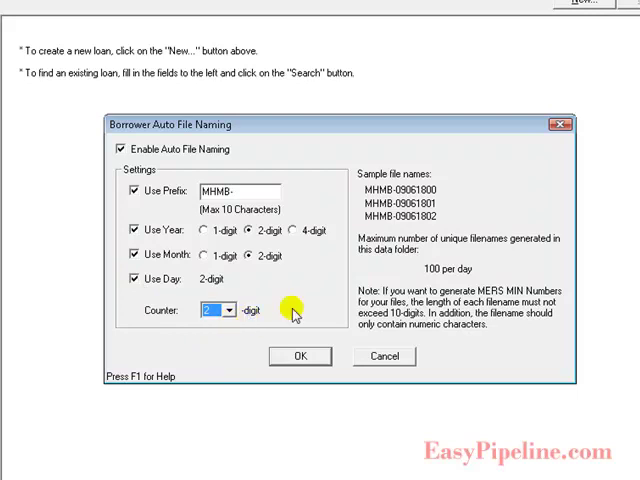
{"action": "mouse_move", "coordinate": [480, 263]}
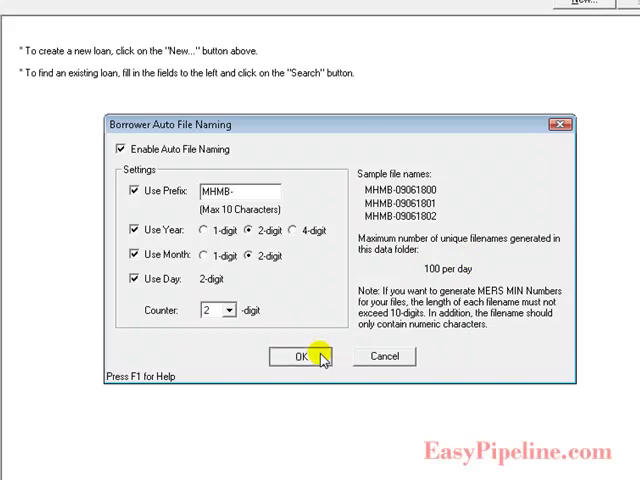
{"action": "left_click", "coordinate": [294, 356]}
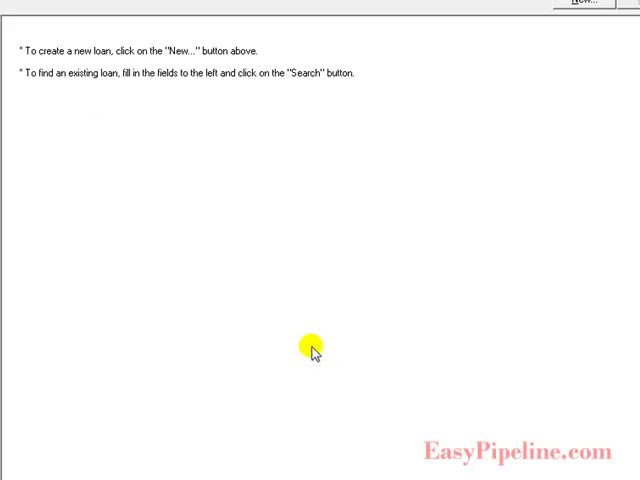